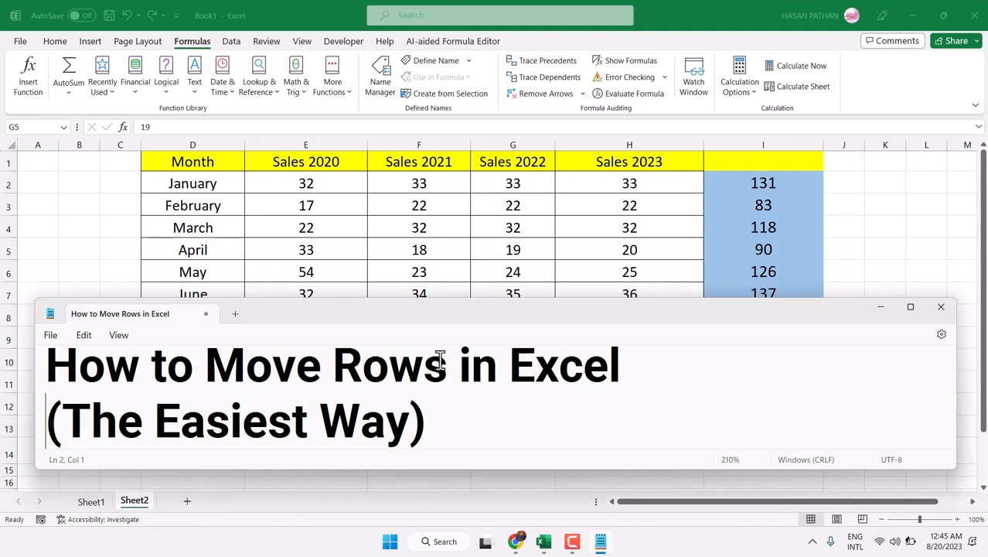
pyautogui.moveTo(884, 314)
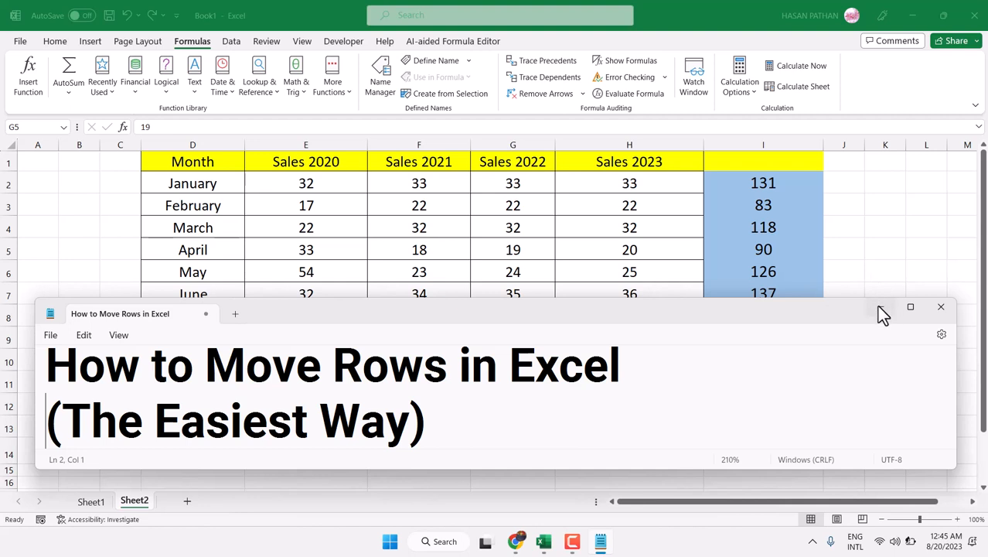
# - Fill September's 54 into the empty October and November Sales 2020 cells, raising the total to 431
pyautogui.click(940, 307)
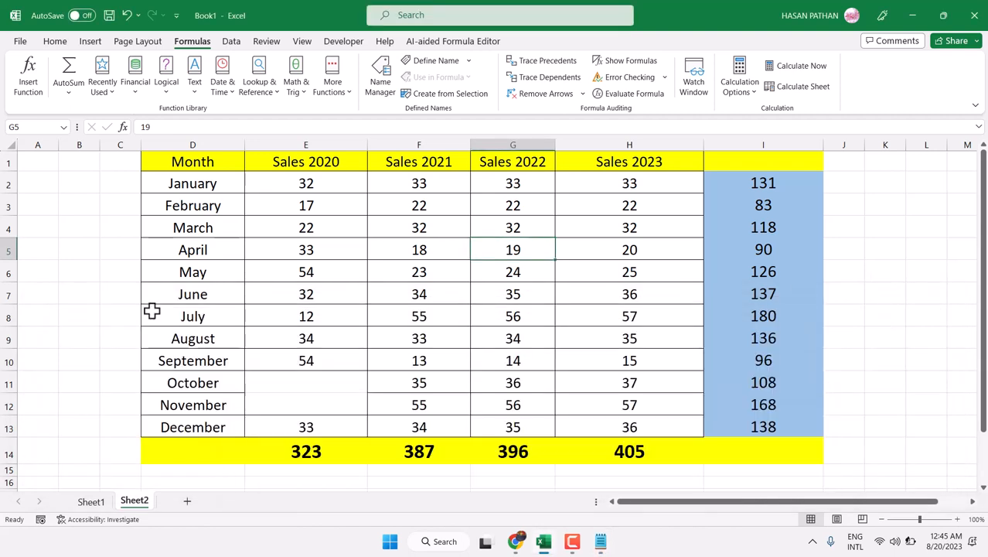
pyautogui.click(306, 358)
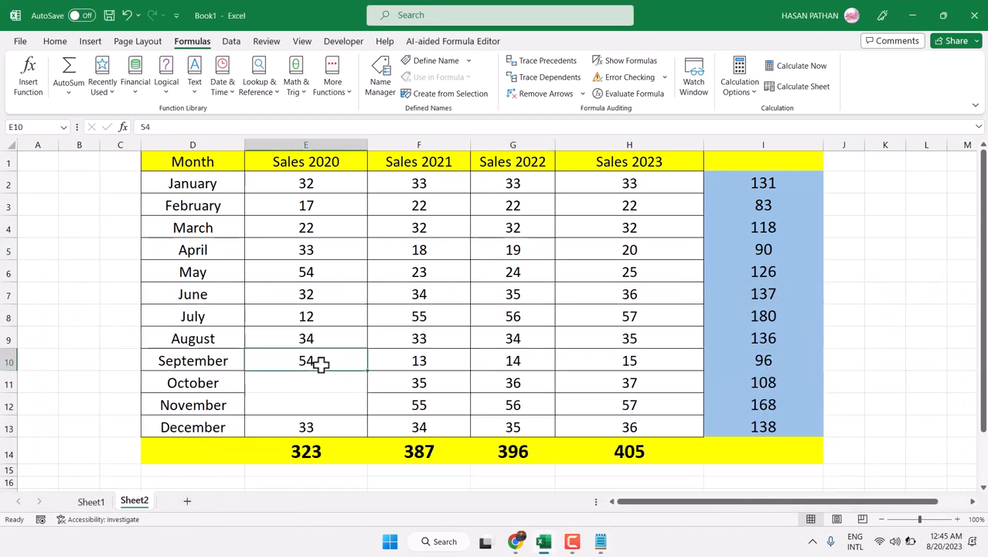
pyautogui.moveTo(315, 362); pyautogui.dragTo(359, 411)
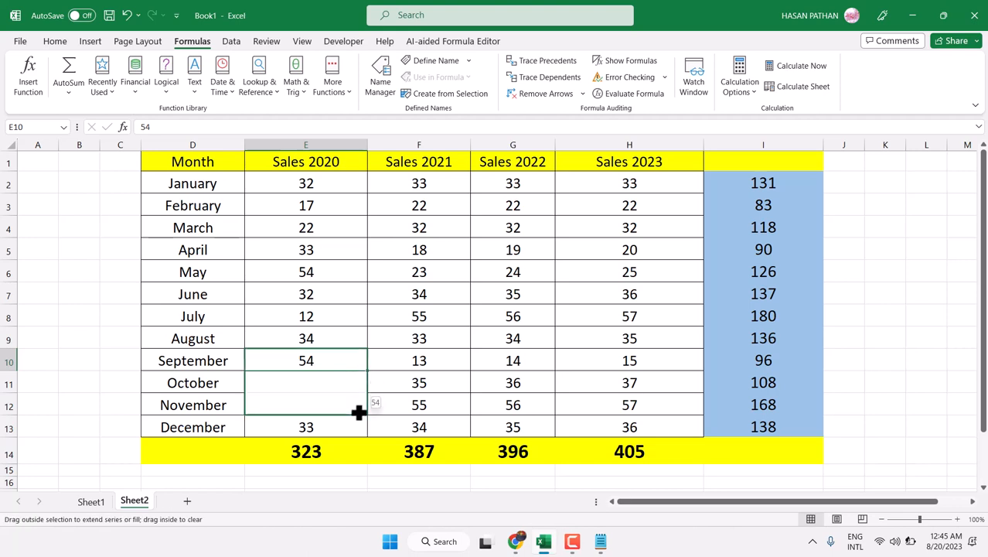
pyautogui.moveTo(306, 359); pyautogui.dragTo(306, 405)
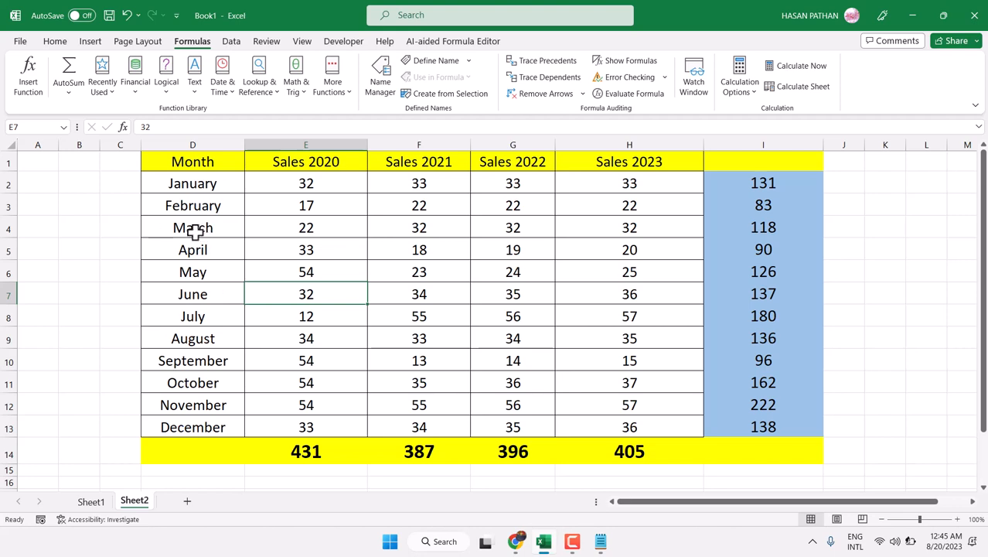
pyautogui.moveTo(198, 244)
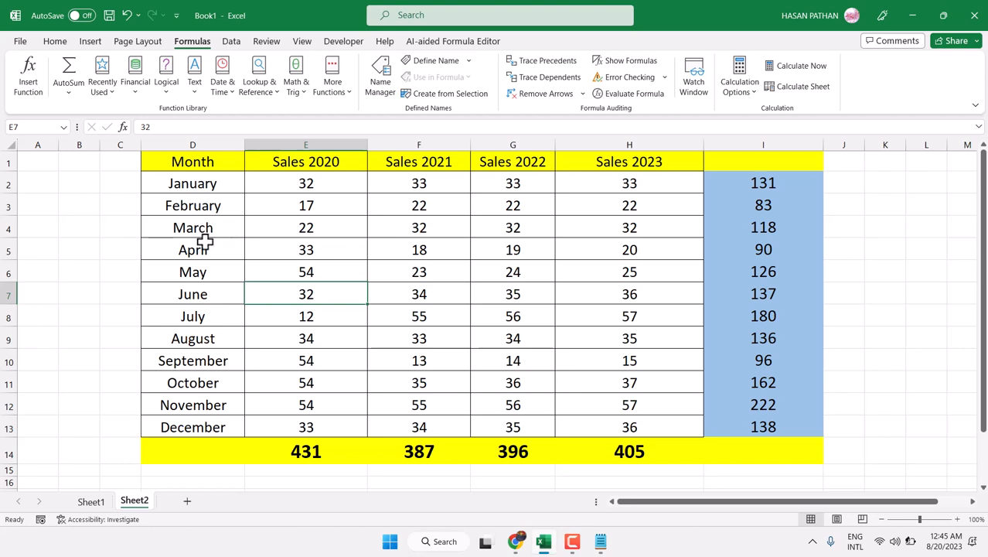
pyautogui.moveTo(170, 238)
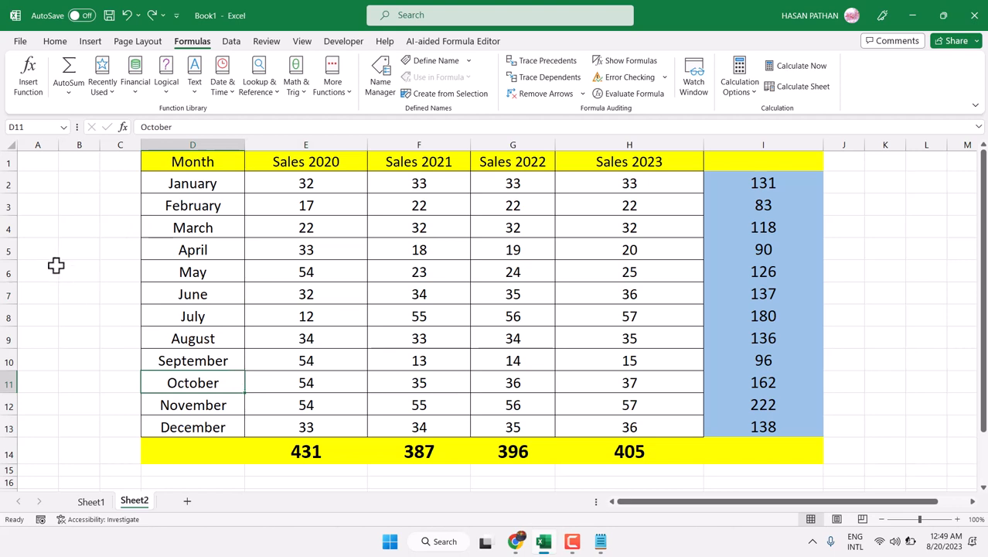
# - Select the whole February row by its row header
pyautogui.click(10, 204)
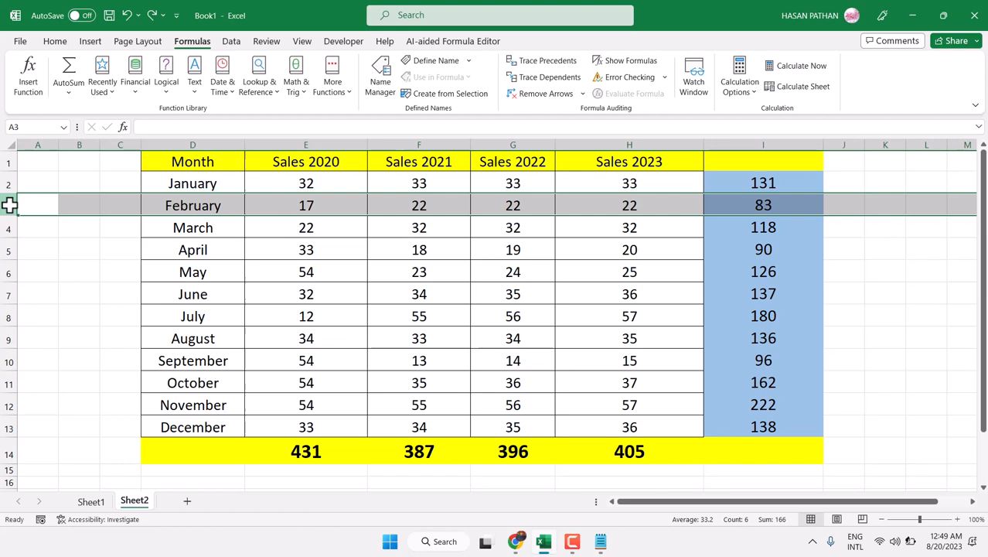
pyautogui.moveTo(9, 204)
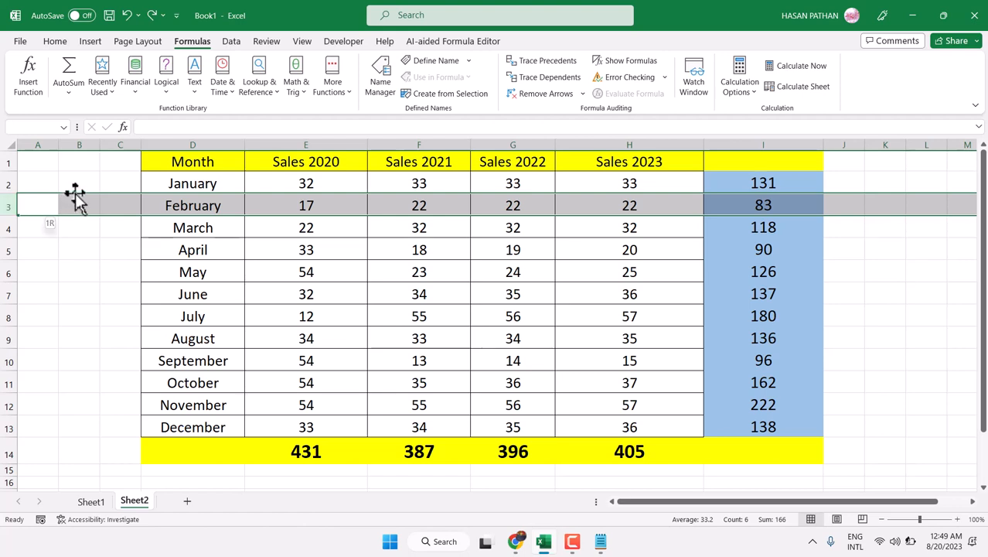
pyautogui.moveTo(71, 193)
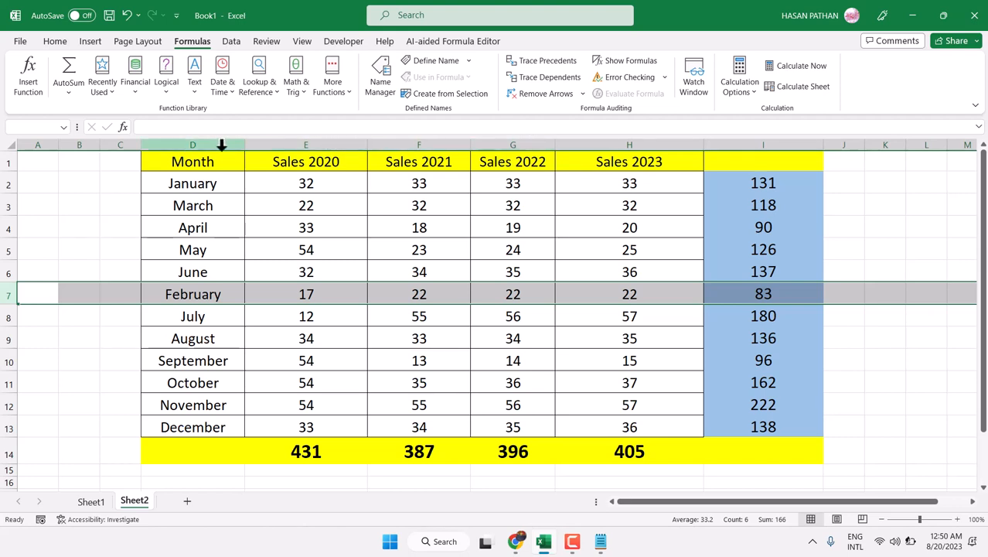
# - Select the entire Sales 2022 column by its column G header
pyautogui.click(513, 145)
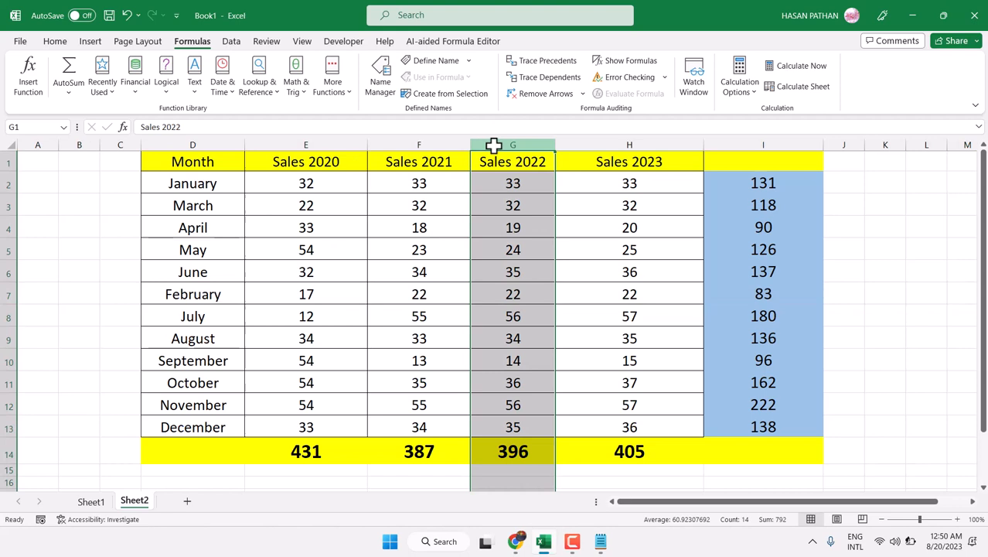
pyautogui.moveTo(554, 145)
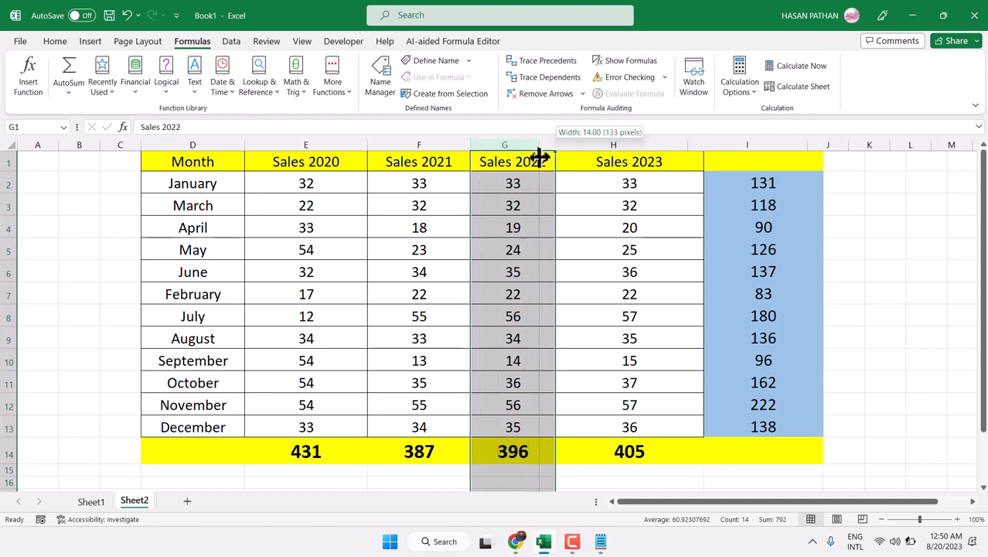
pyautogui.moveTo(548, 145); pyautogui.dragTo(555, 145)
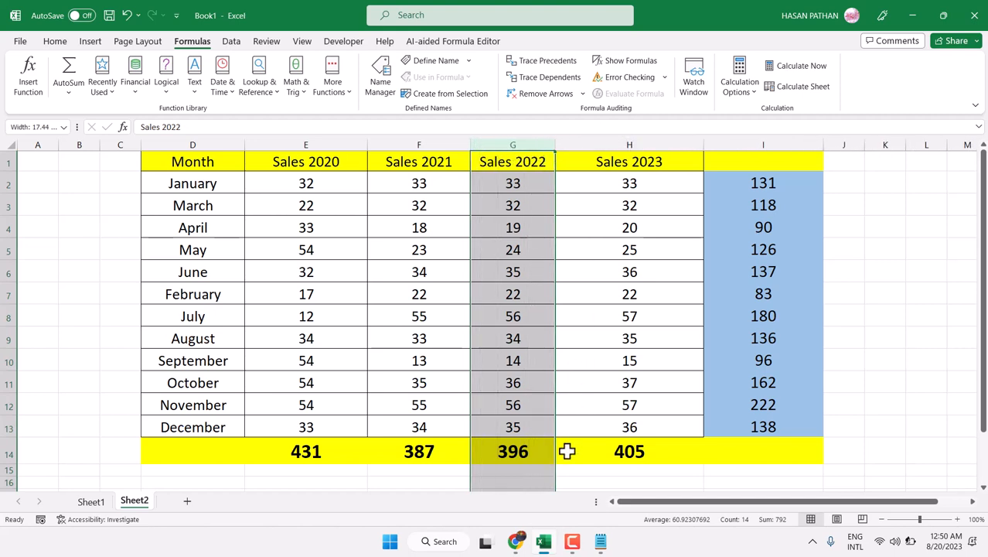